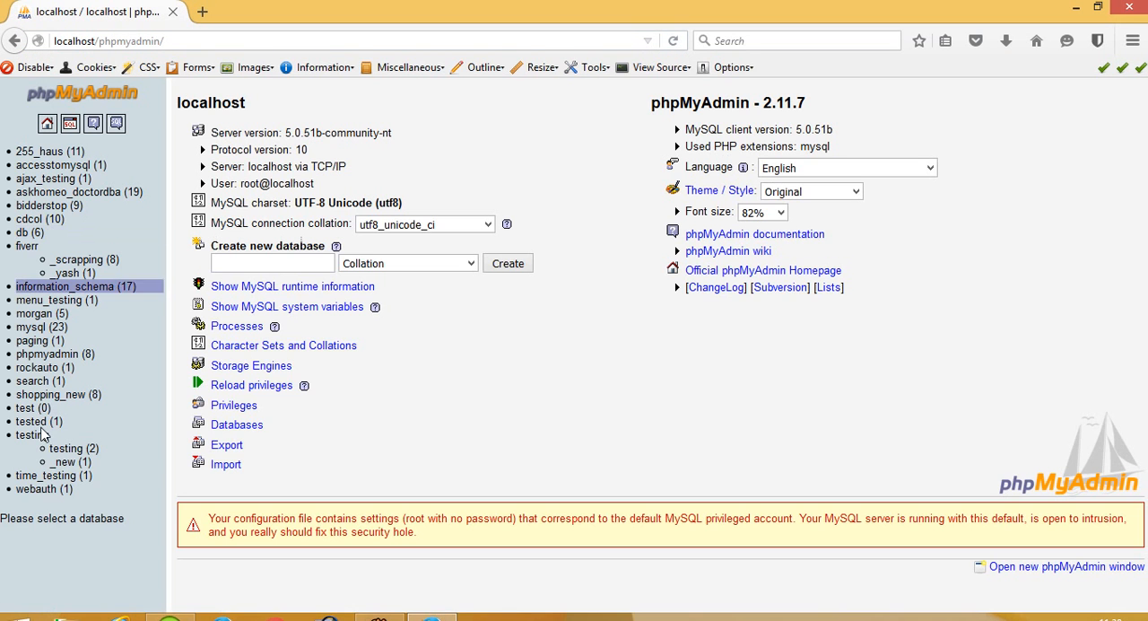
# Browse the 26 id/name rows of table1 in the paging database.
pyautogui.click(39, 341)
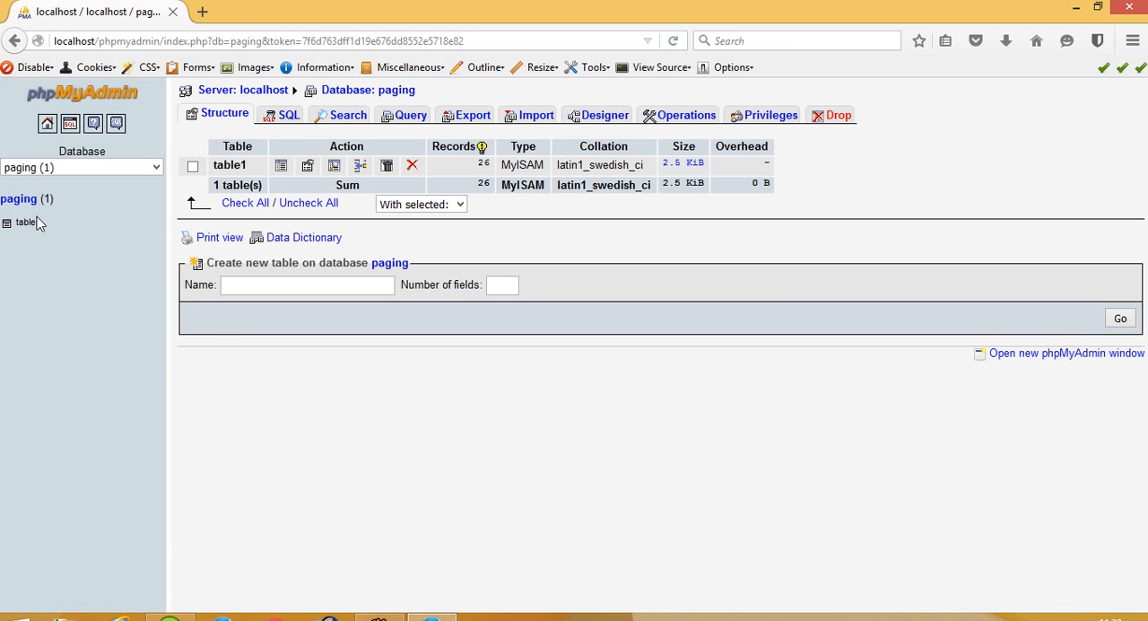
pyautogui.click(27, 221)
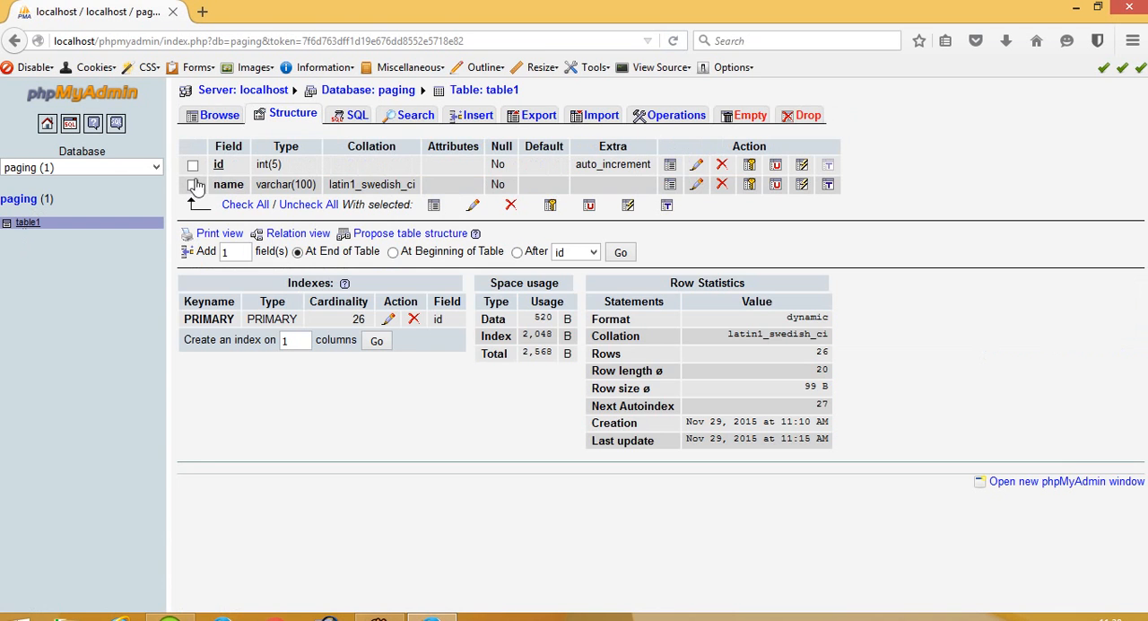
pyautogui.click(218, 115)
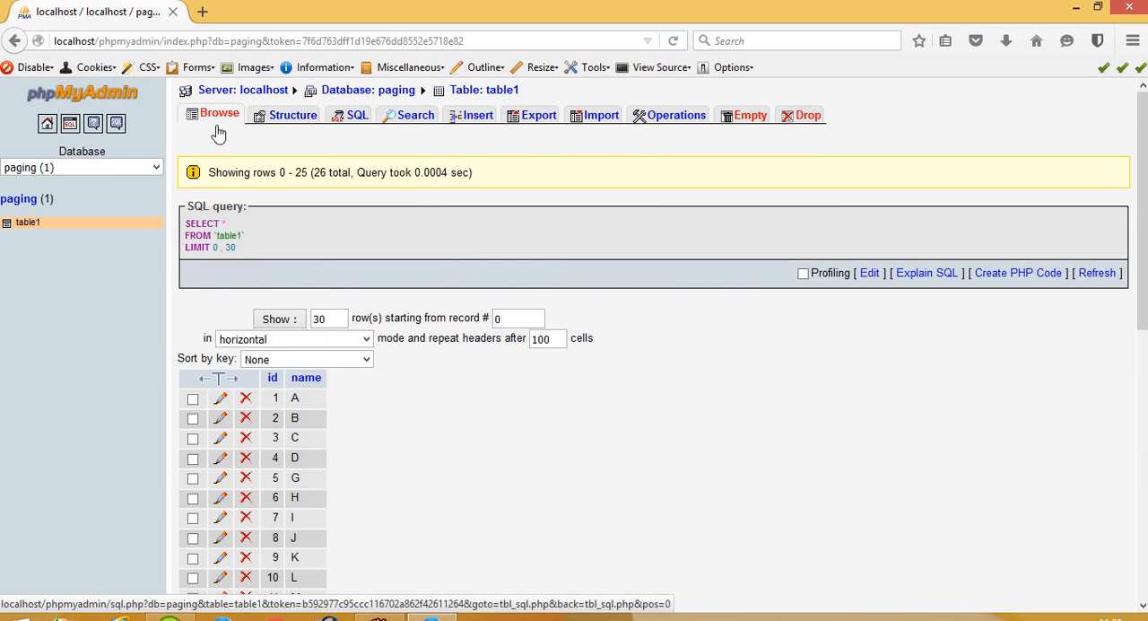
pyautogui.scroll(-3)
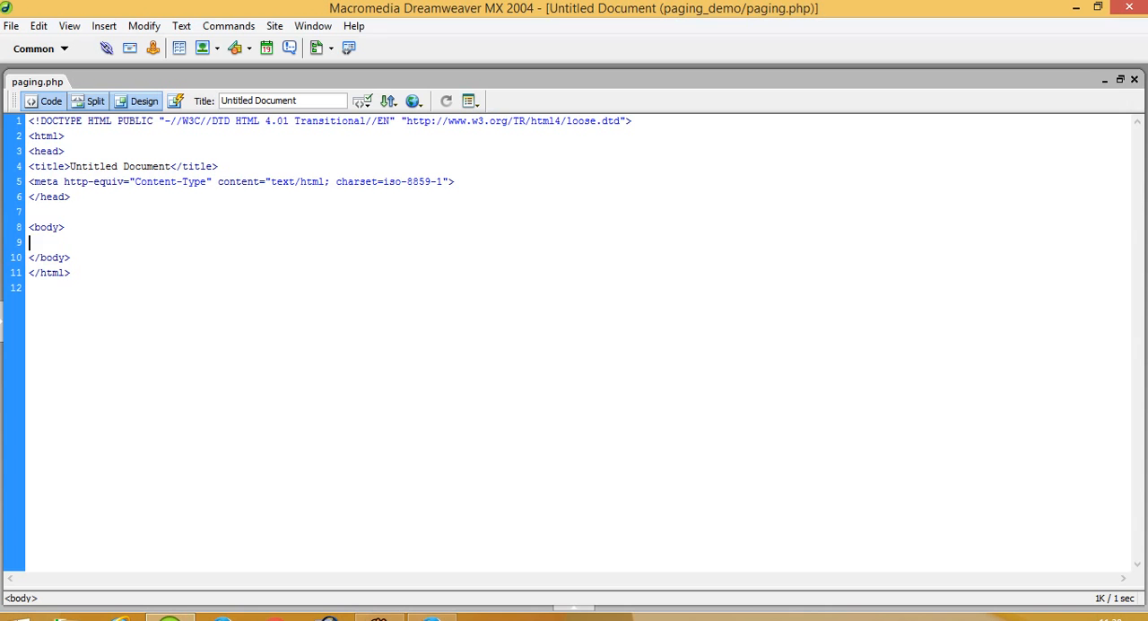
# Add a PHP block with mysql_connect("localhost","root","") and mysql_select_db("paging").
pyautogui.write('<?php')
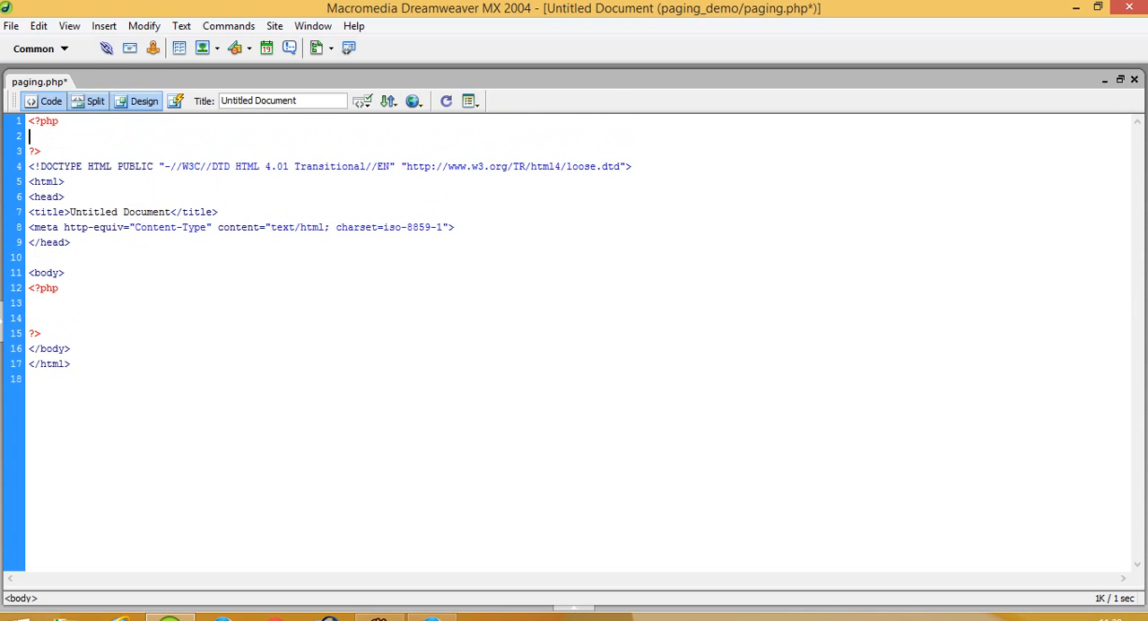
pyautogui.write('mysql_connect("","","");')
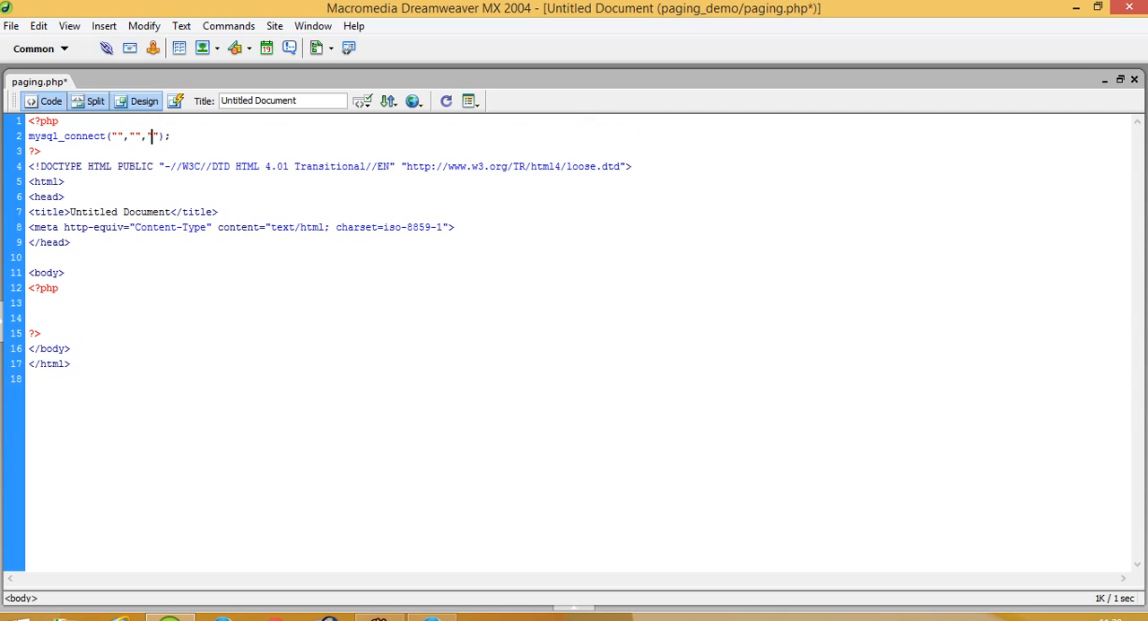
pyautogui.write('localhos')
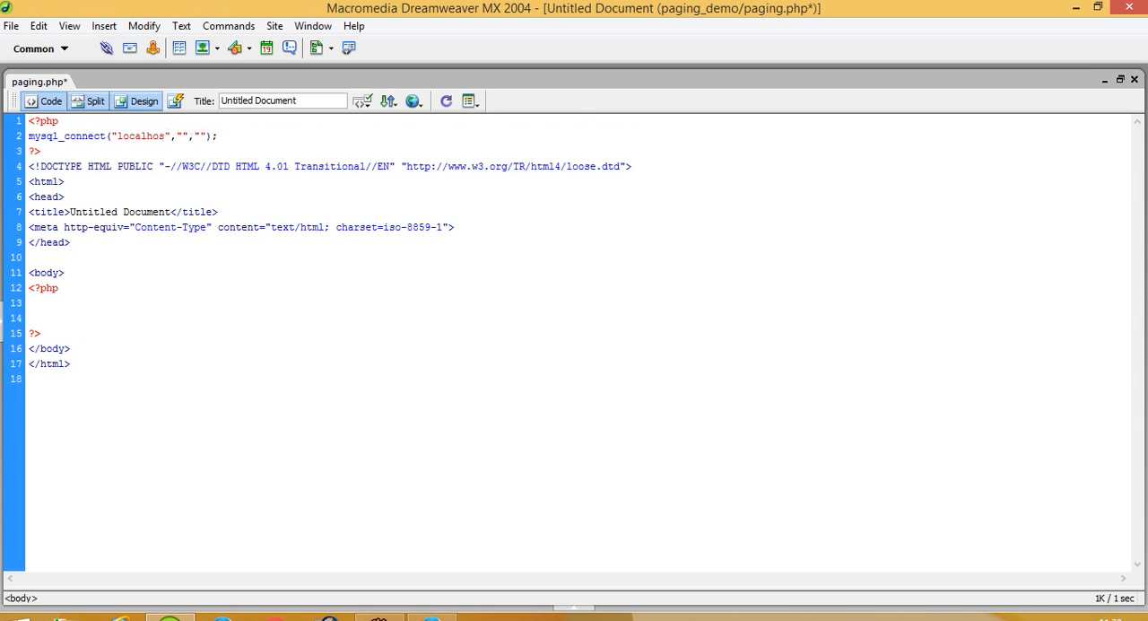
pyautogui.write('root')
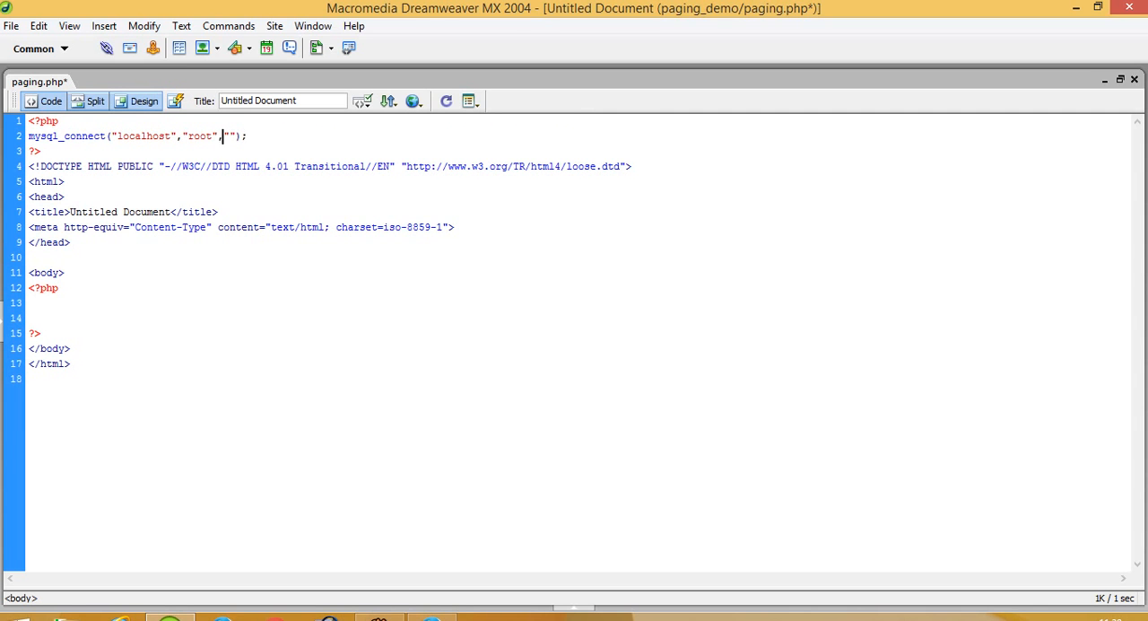
pyautogui.write('mysql_select_db("')
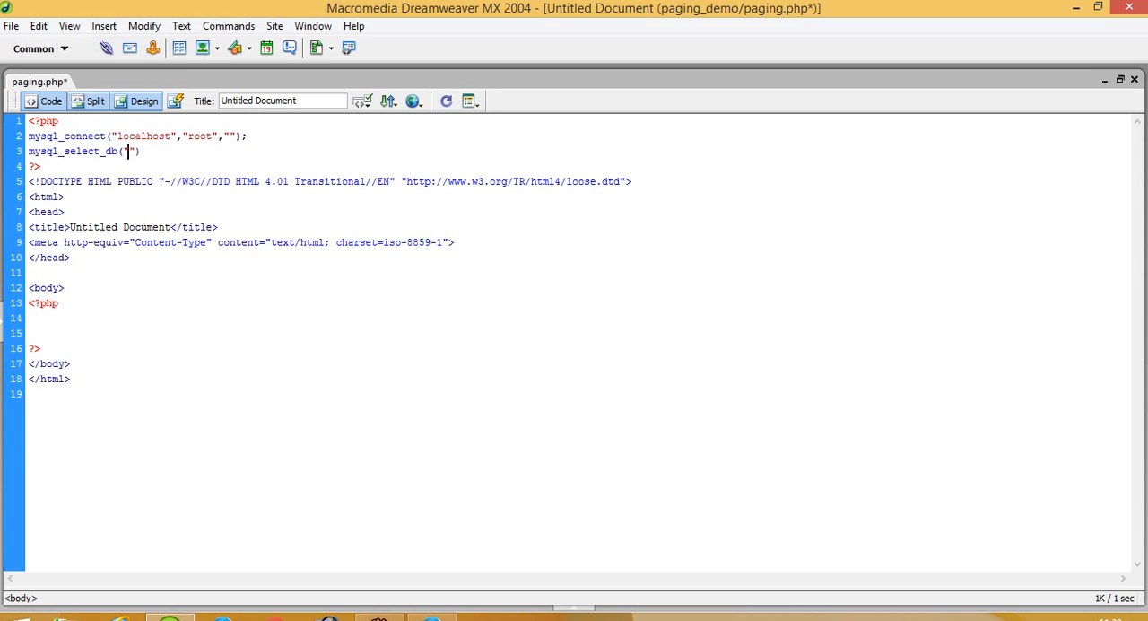
pyautogui.write('paginf')
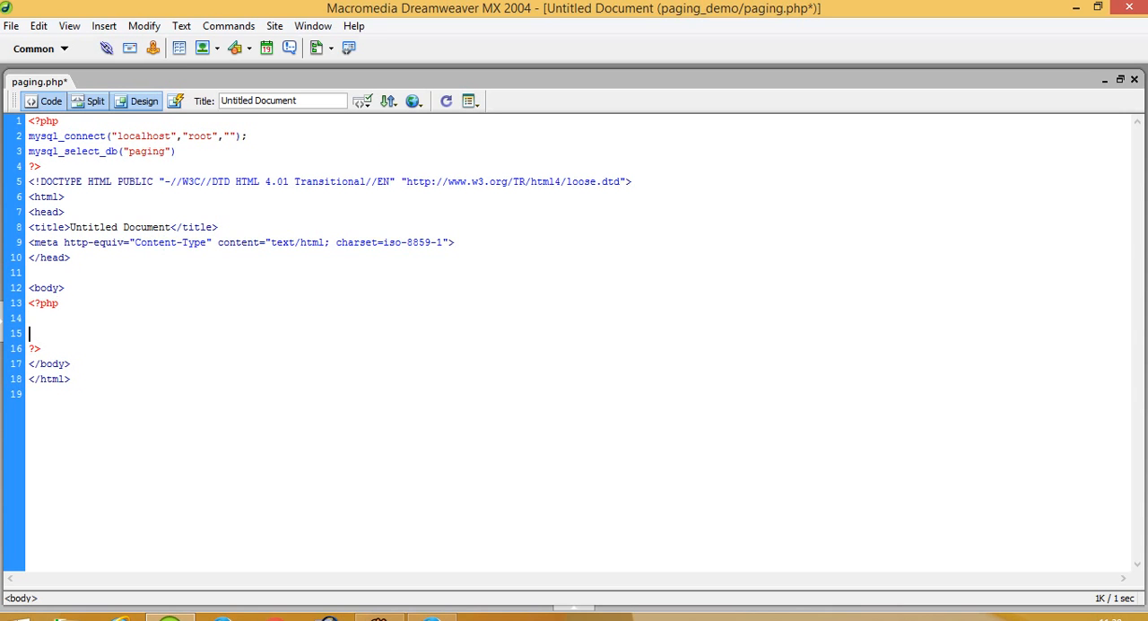
# Query select * from table1 into $res and loop over rows with mysql_fetch_array.
pyautogui.write('$res=')
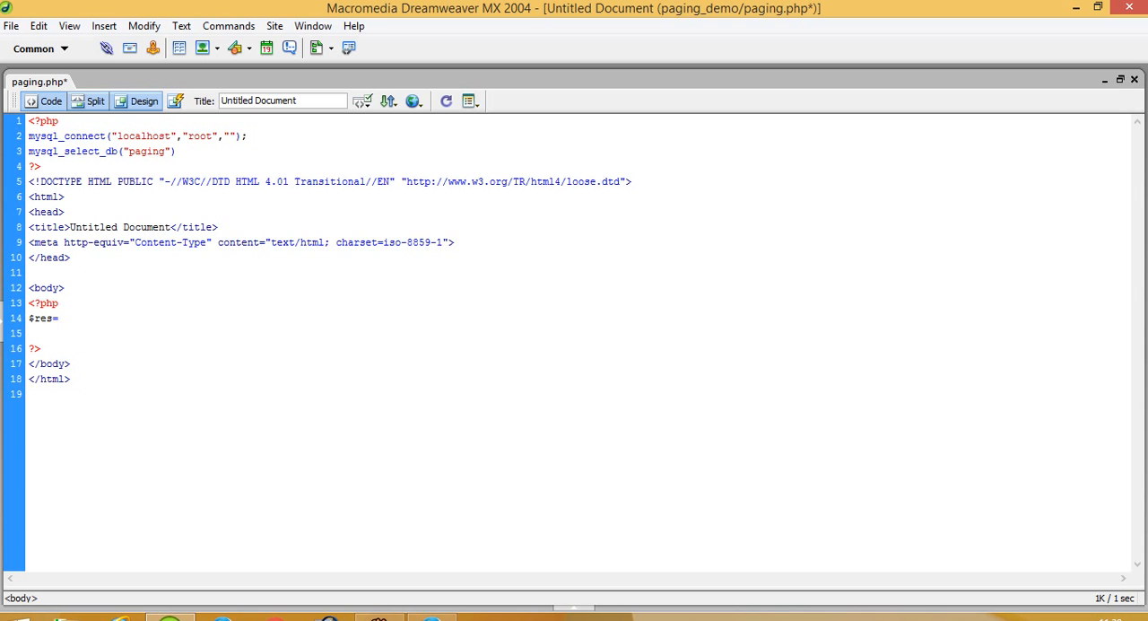
pyautogui.write('mysql_query("select");')
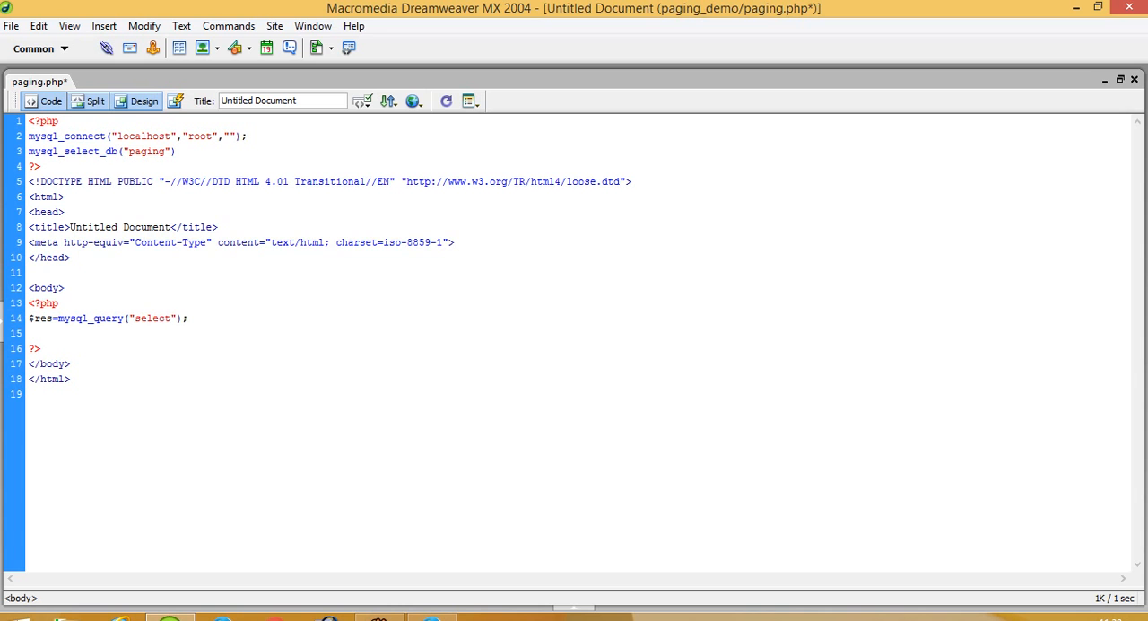
pyautogui.write('* from table1')
pyautogui.write('while($row=')
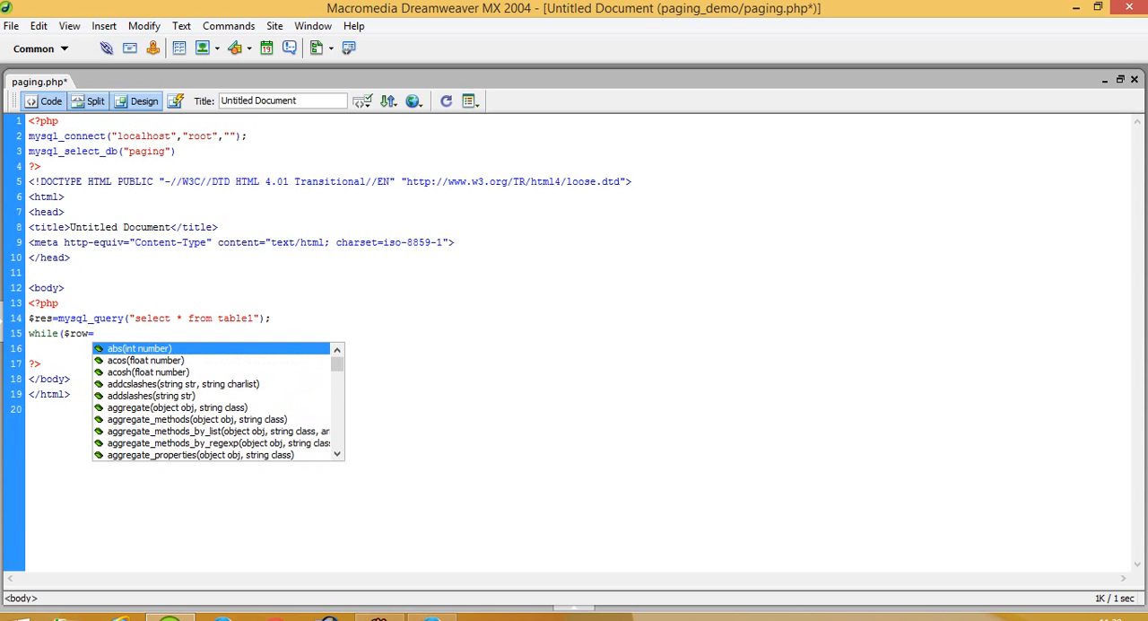
pyautogui.write('mysql_fetch_array($res')
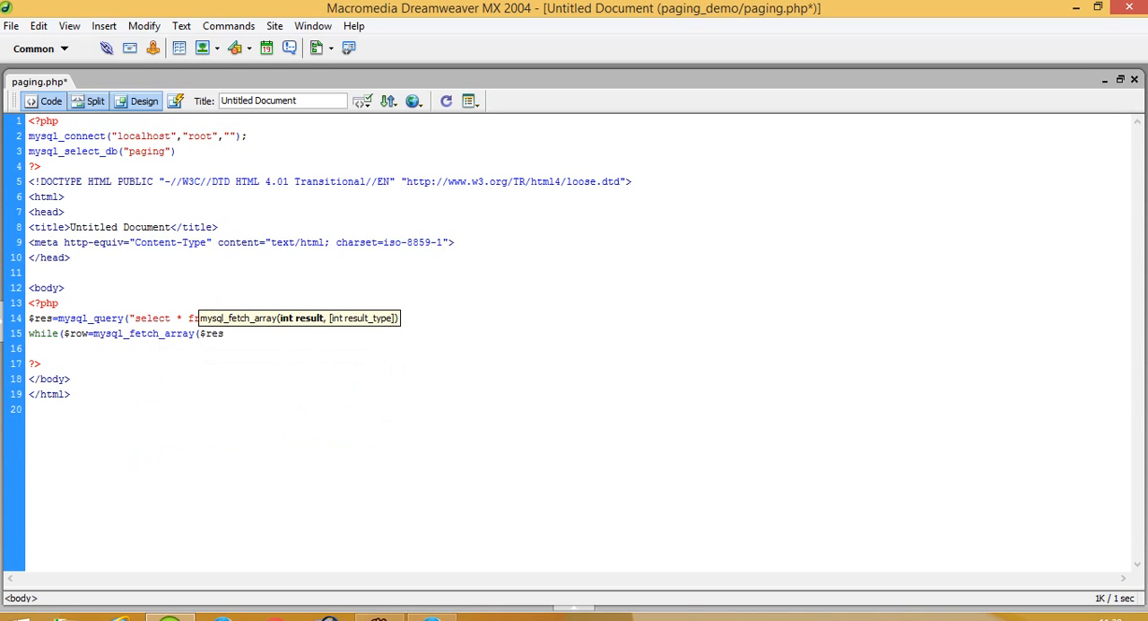
pyautogui.write('from table1");')
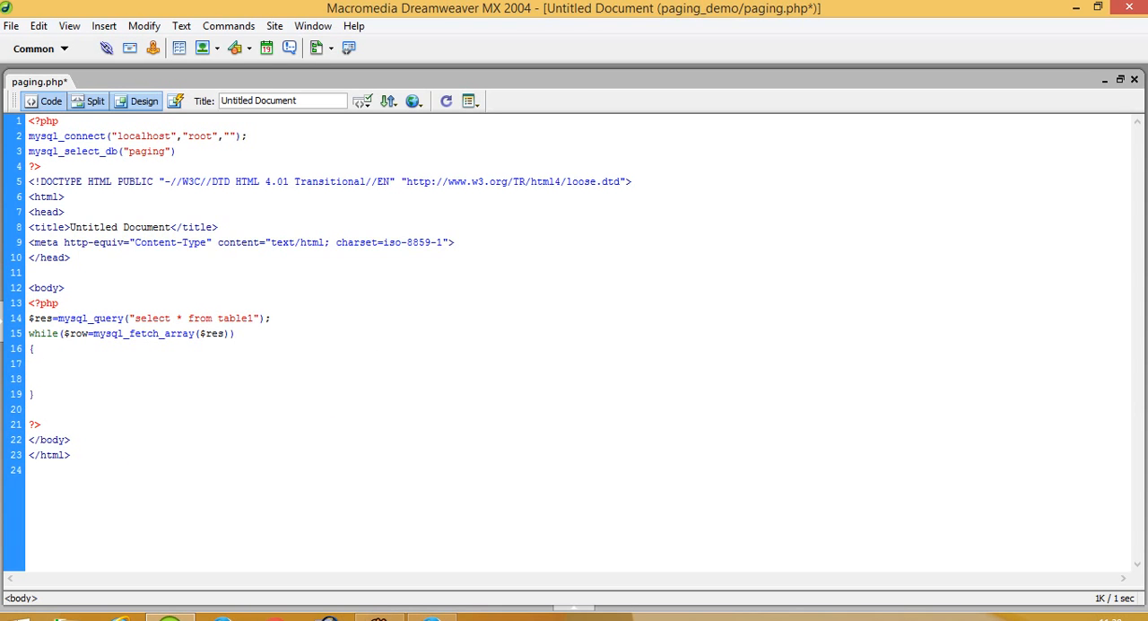
# Echo each $row["name"] followed by a <br> inside the loop.
pyautogui.write('echo $ro')
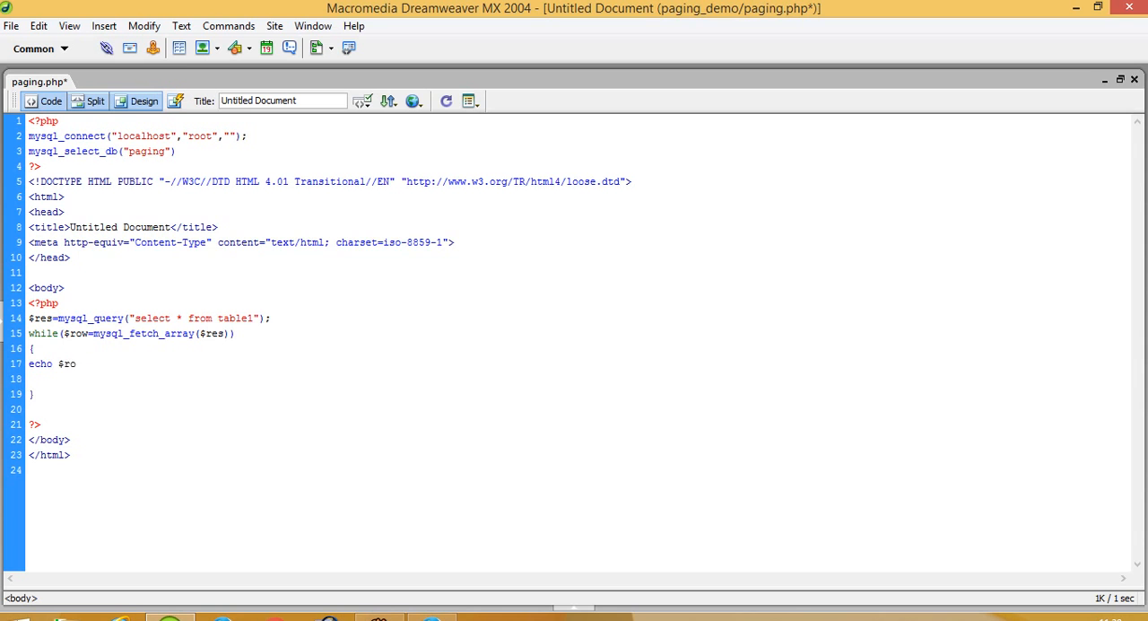
pyautogui.write('w["name"];')
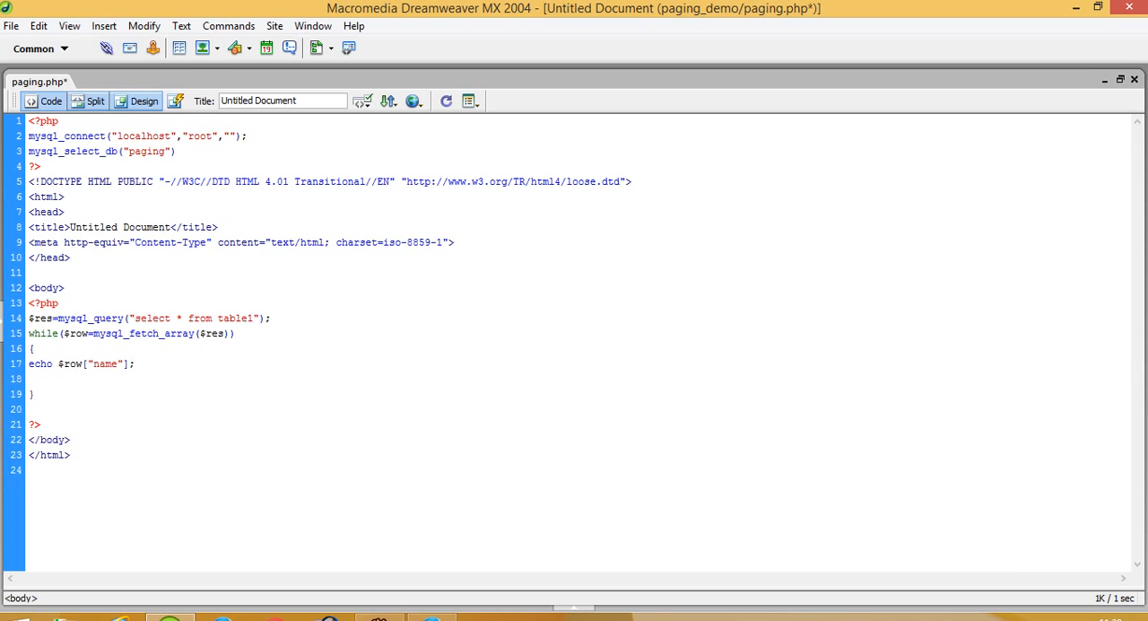
pyautogui.write('echo "')
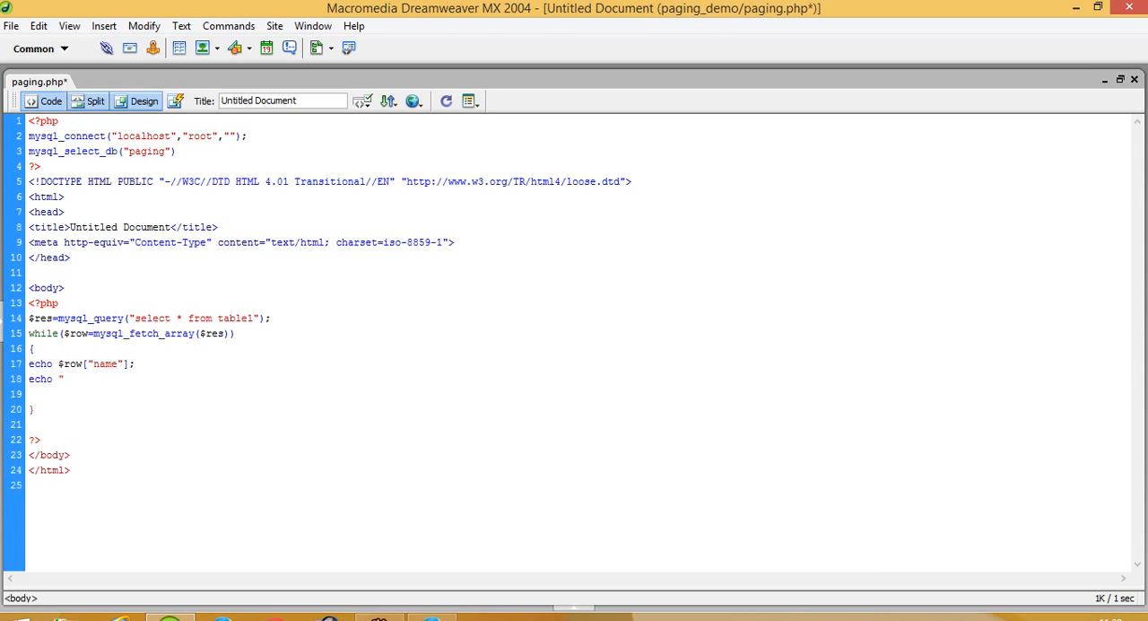
pyautogui.write('<br>";')
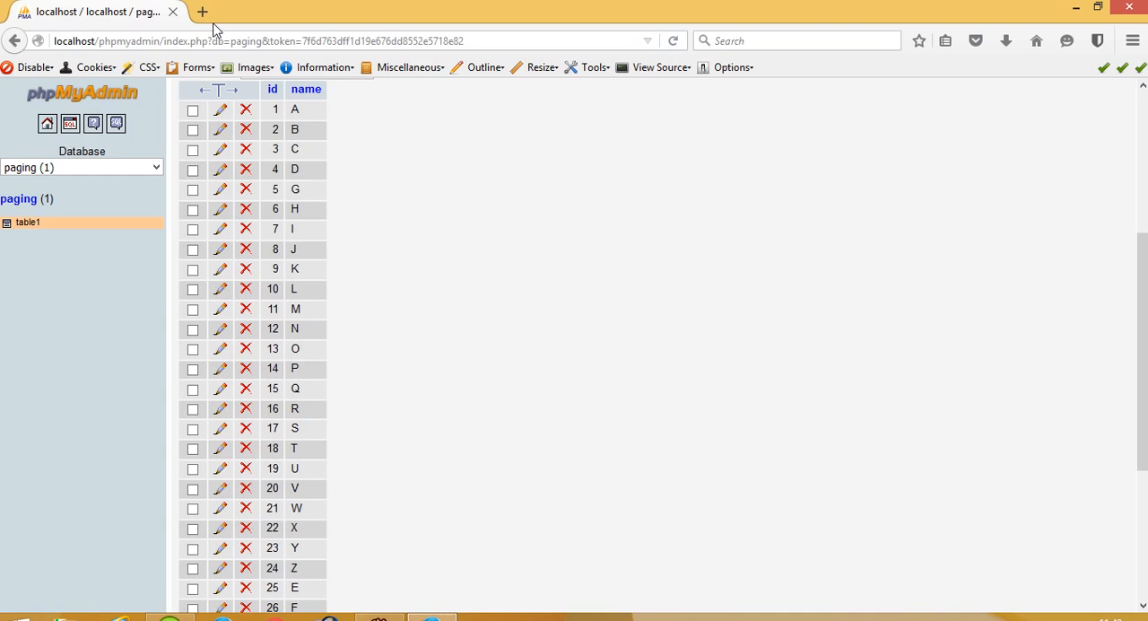
# Load localhost/paging_demo/paging.php in a new tab, listing all names.
pyautogui.click(201, 10)
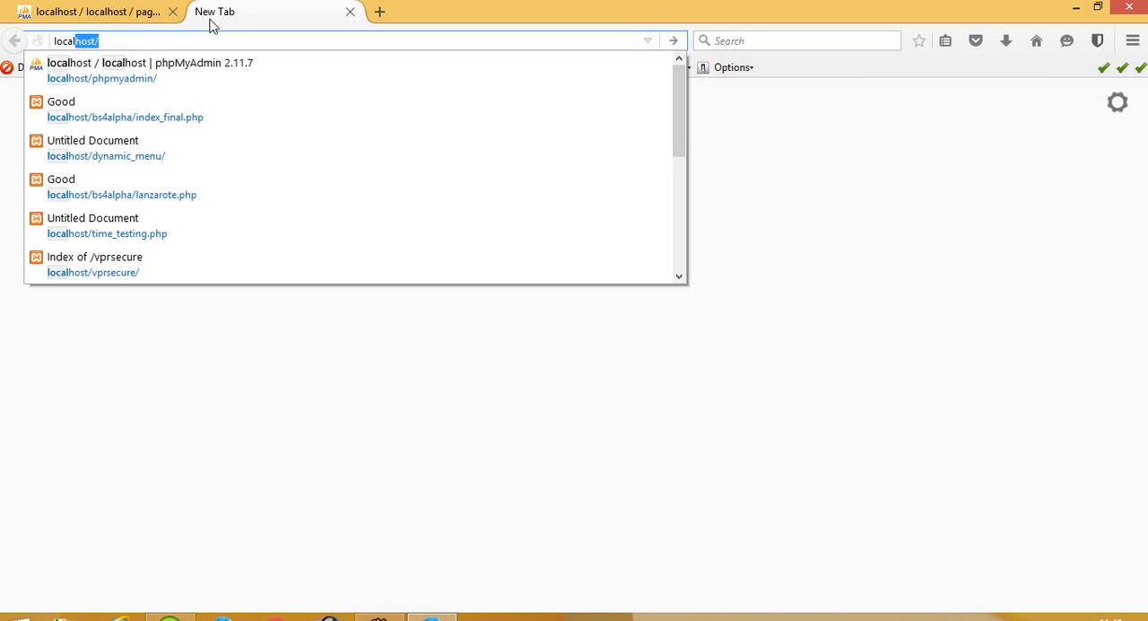
pyautogui.write('paging_demo/paging.php')
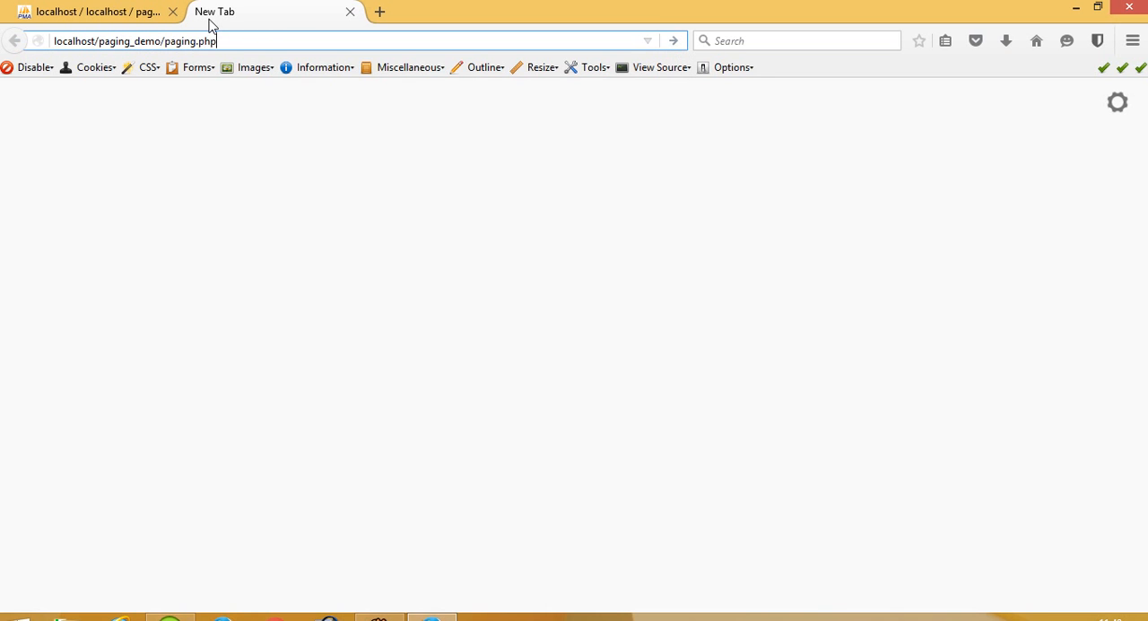
pyautogui.press('Return')
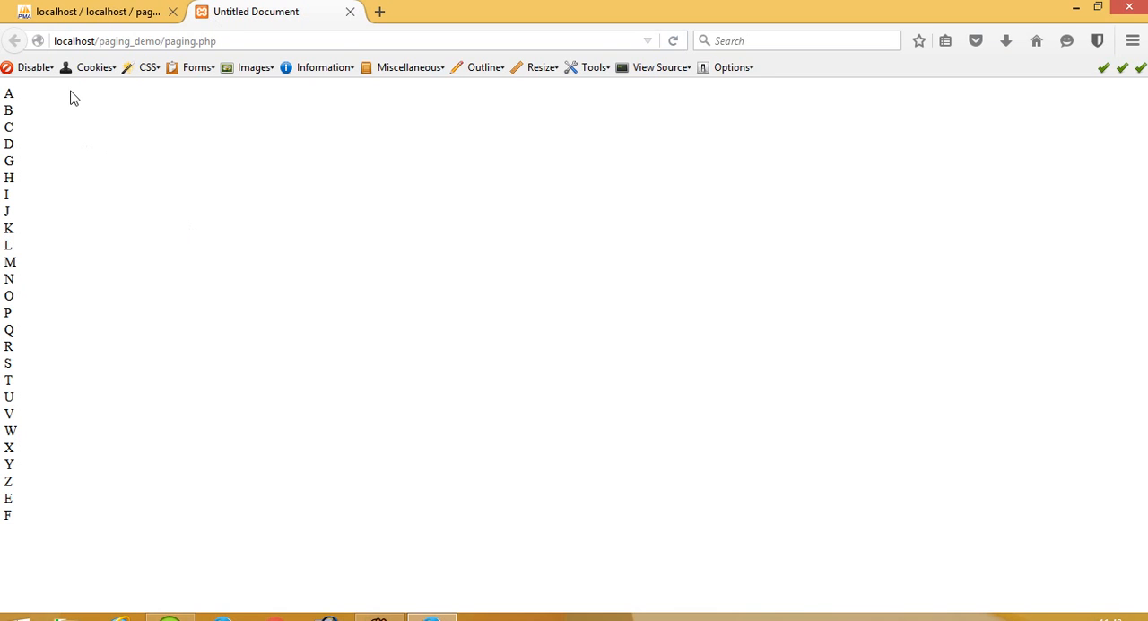
pyautogui.moveTo(150, 463)
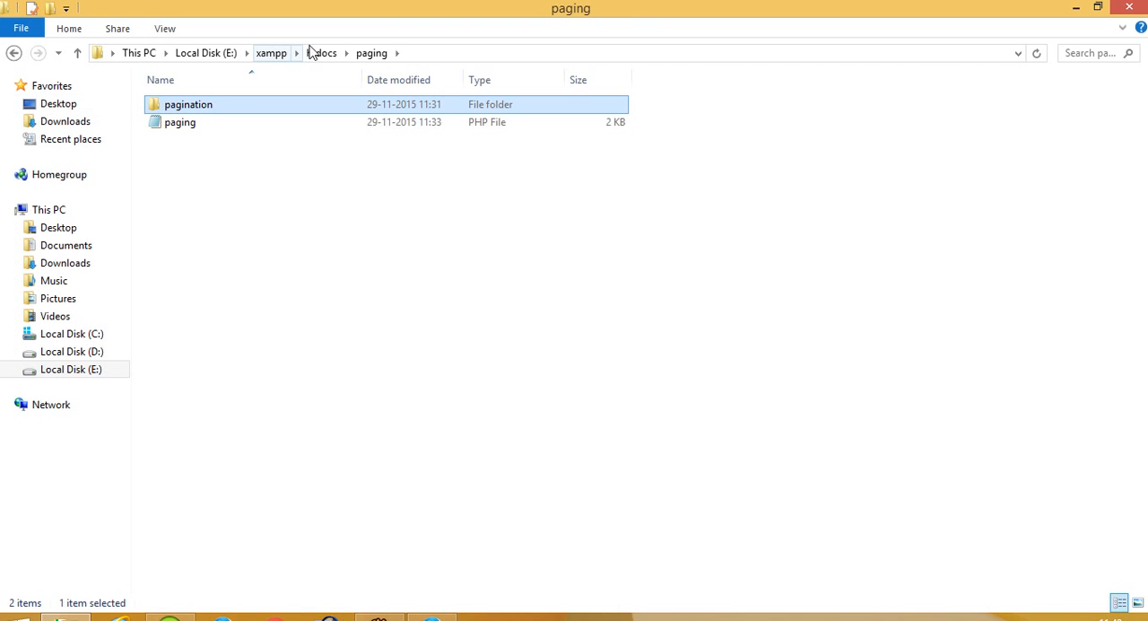
# Open the paging_demo folder under htdocs.
pyautogui.click(321, 54)
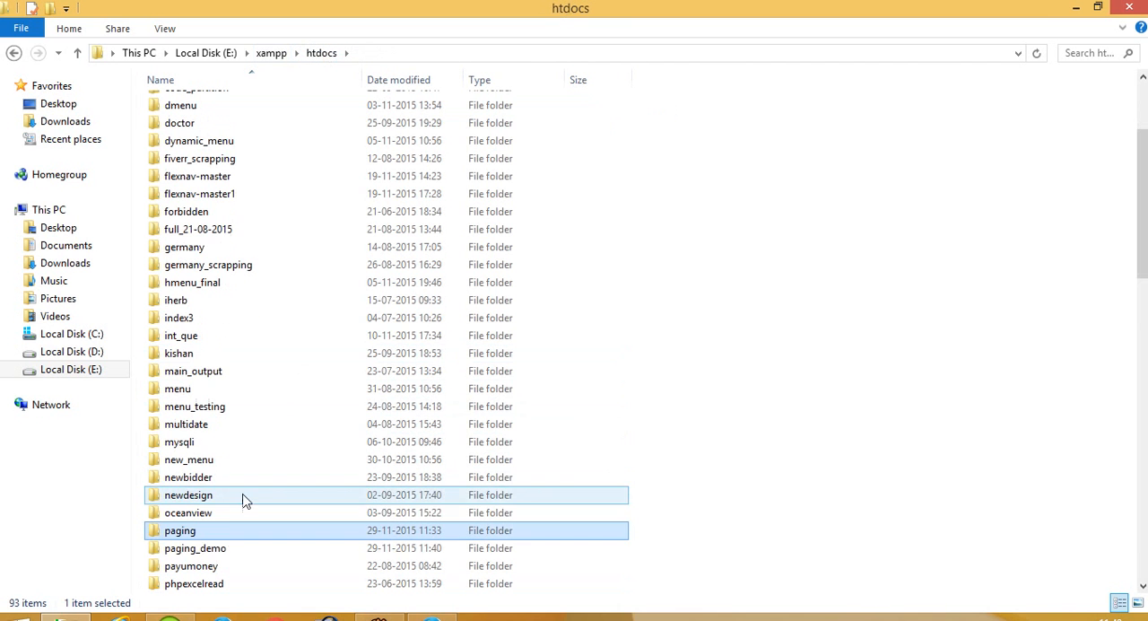
pyautogui.doubleClick(194, 547)
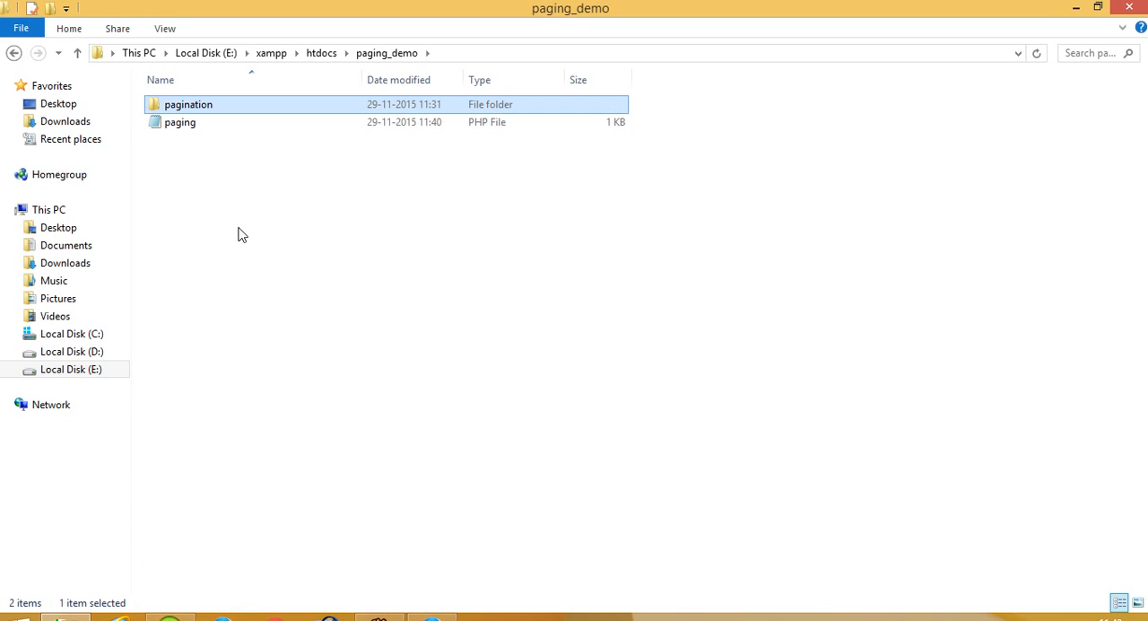
pyautogui.moveTo(197, 149)
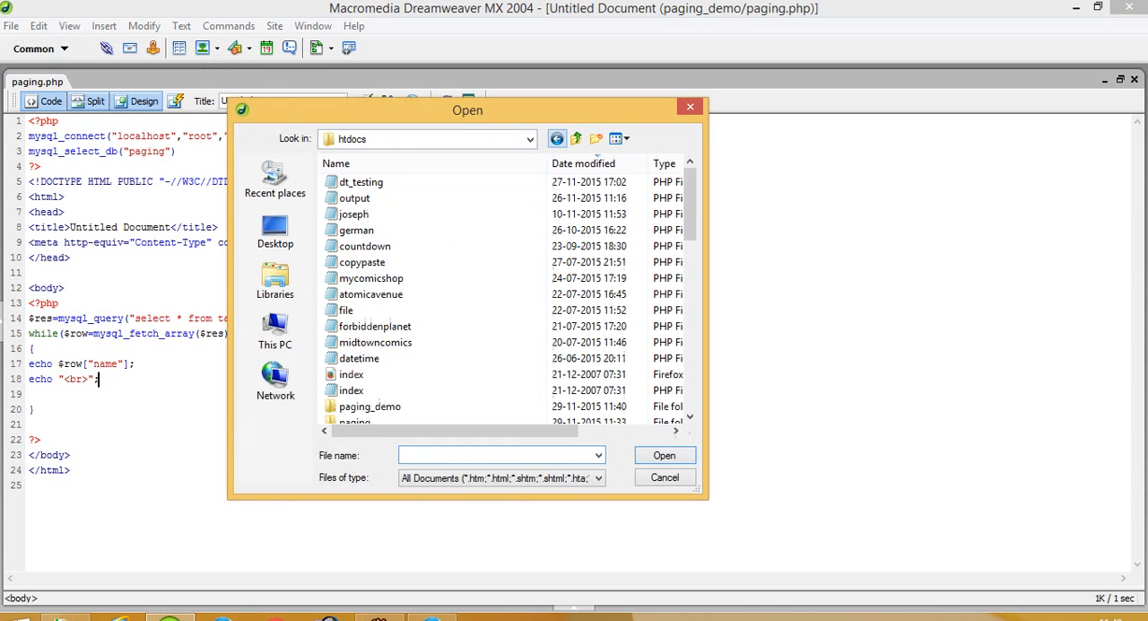
# Open the finished paging.php from the htdocs/paging folder.
pyautogui.scroll(-3)
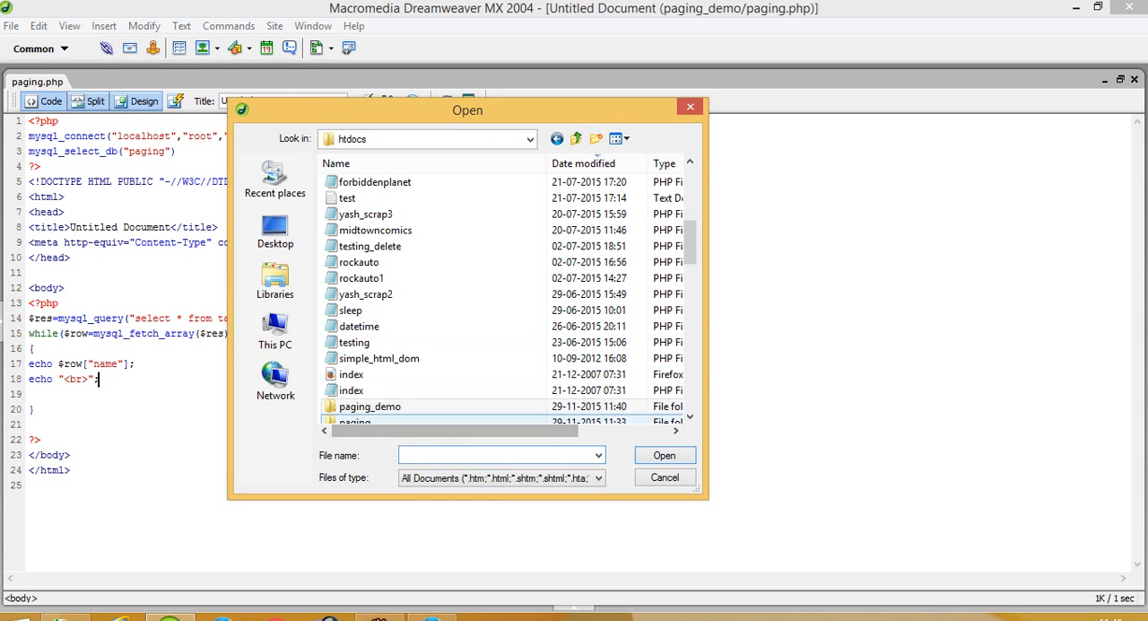
pyautogui.doubleClick(355, 422)
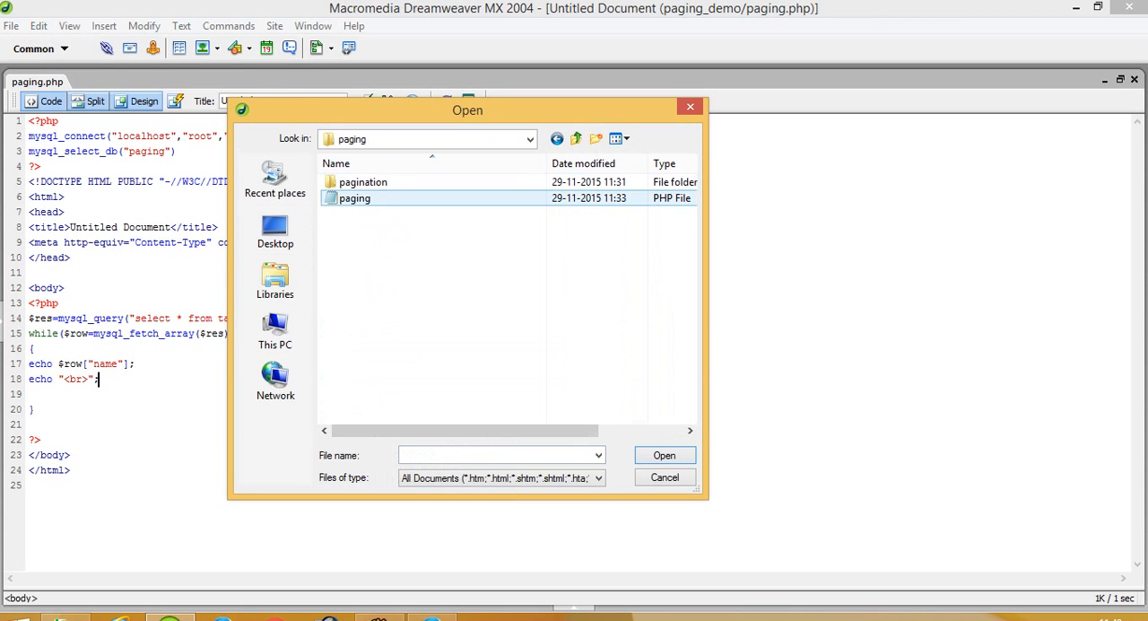
pyautogui.click(663, 454)
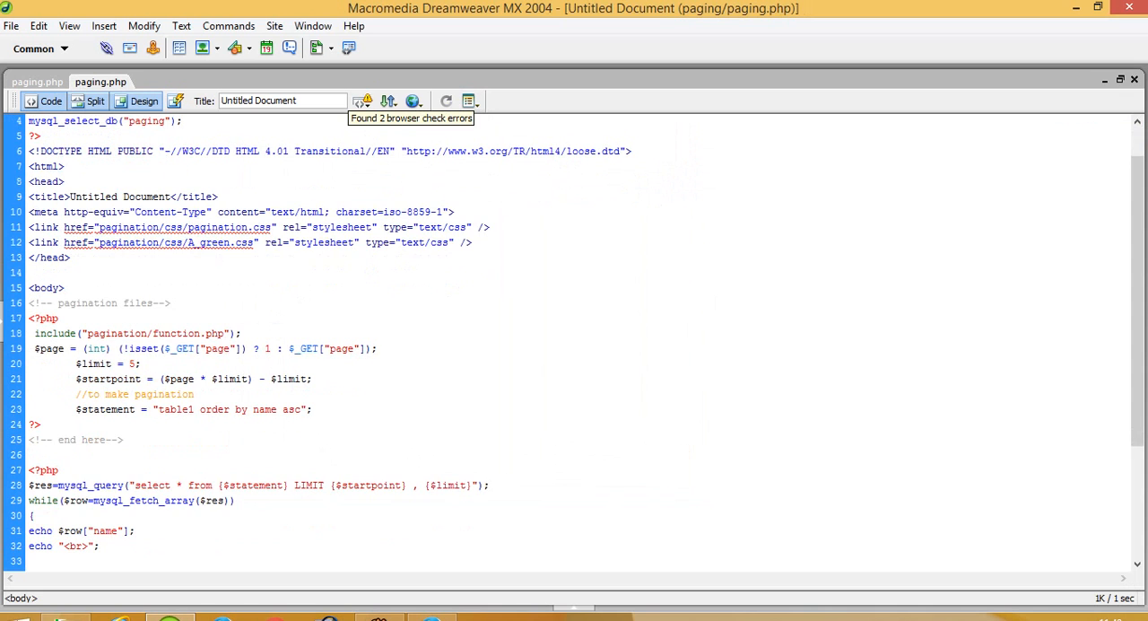
# Copy the pagination stylesheet links and setup block (lines 15–23).
pyautogui.moveTo(27, 226); pyautogui.dragTo(473, 242)
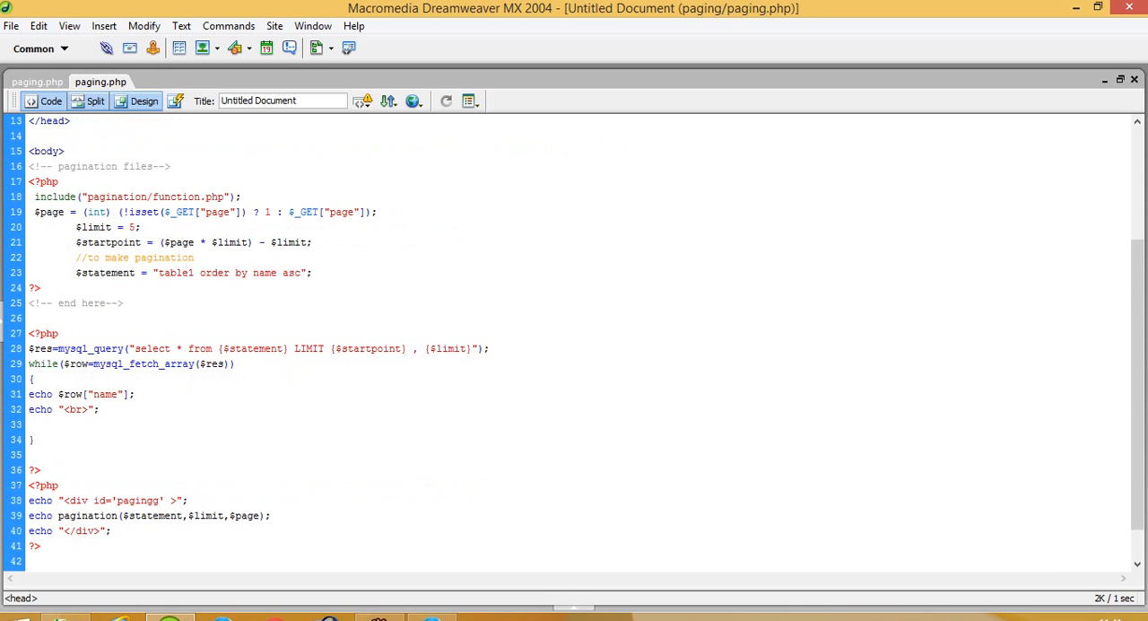
pyautogui.moveTo(28, 182); pyautogui.dragTo(124, 303)
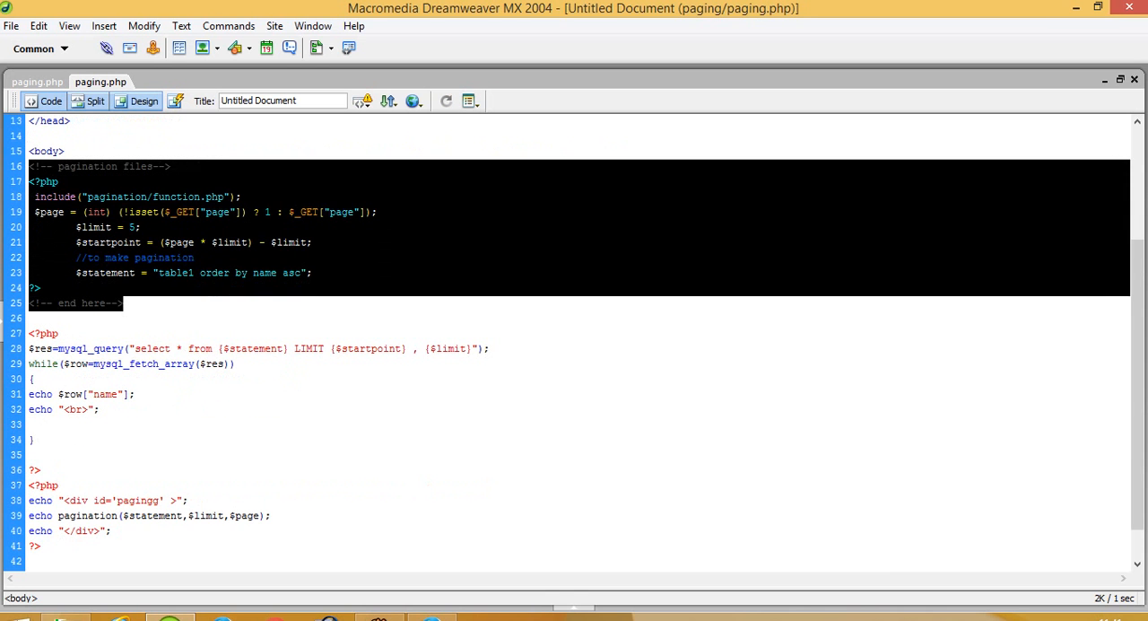
pyautogui.click(36, 82)
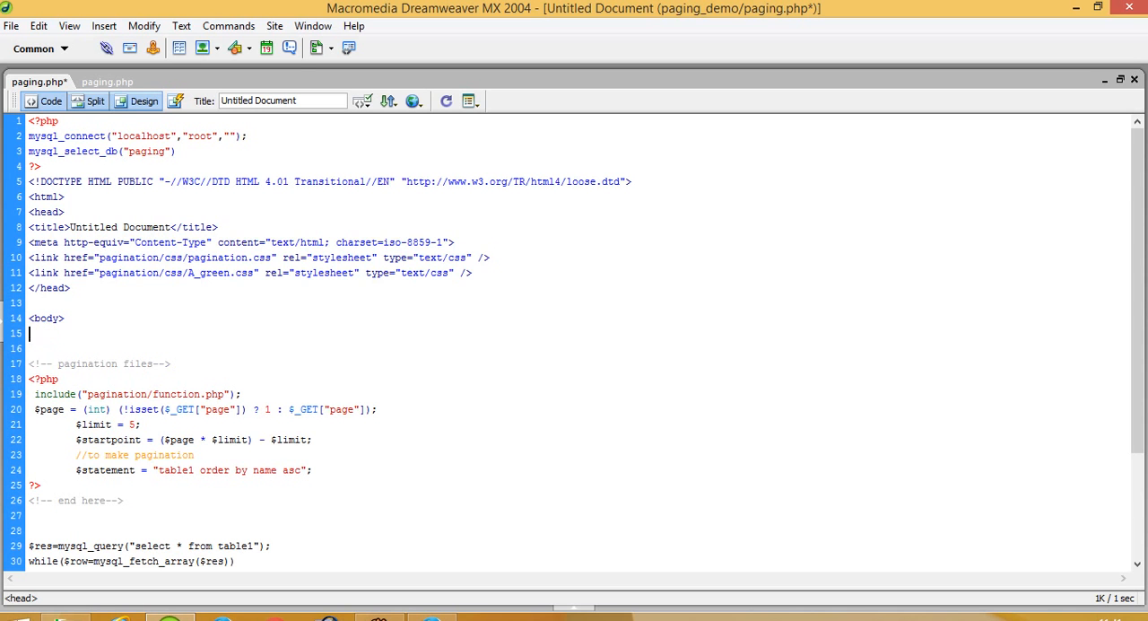
# Replace table1 in the query with {$statement} LIMIT {$startpoint} , {$limit} and save.
pyautogui.scroll(-3)
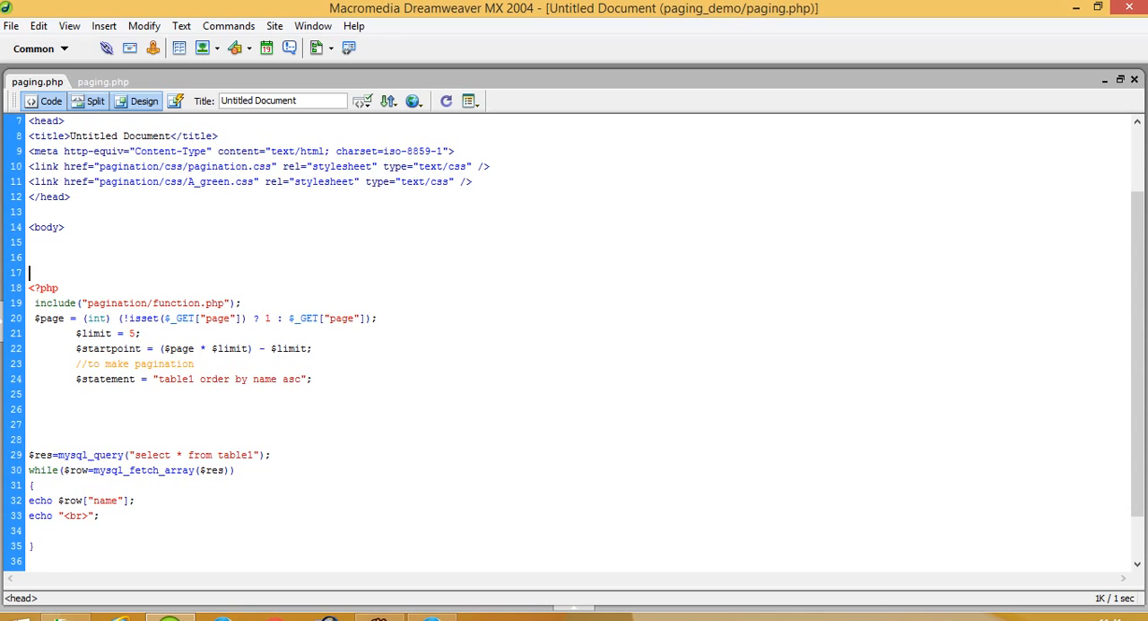
pyautogui.scroll(-3)
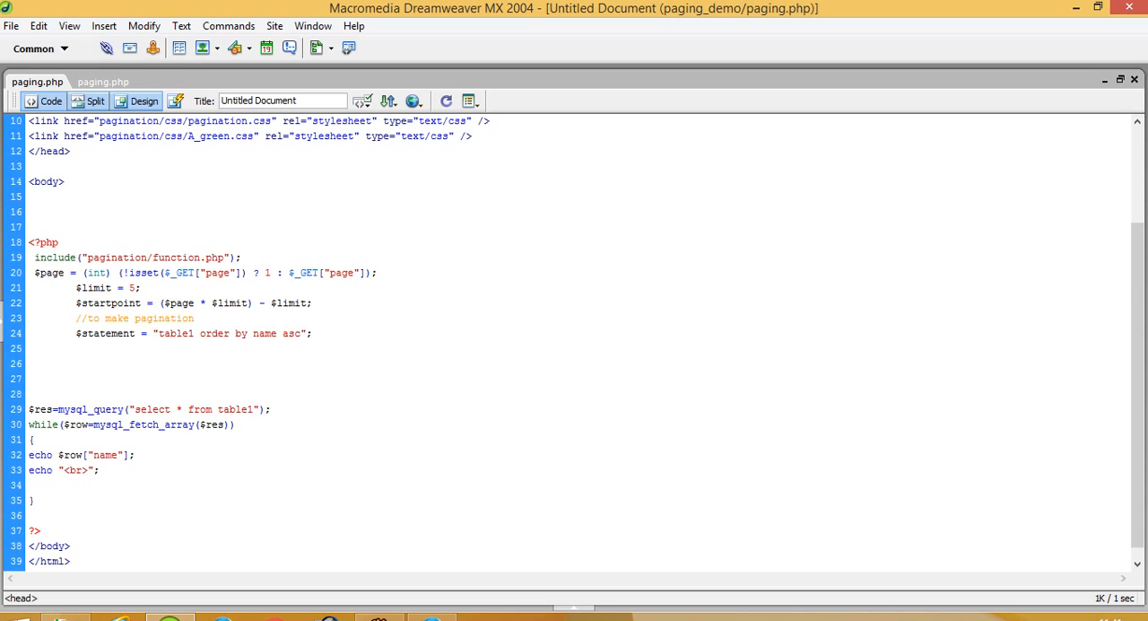
pyautogui.scroll(-3)
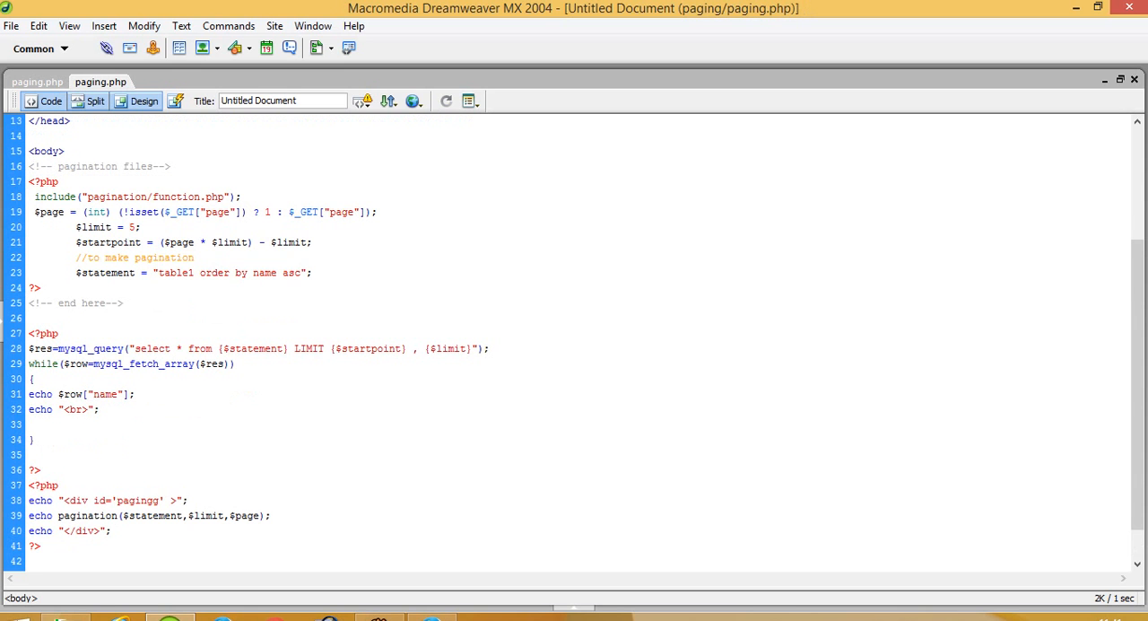
pyautogui.moveTo(219, 348); pyautogui.dragTo(470, 348)
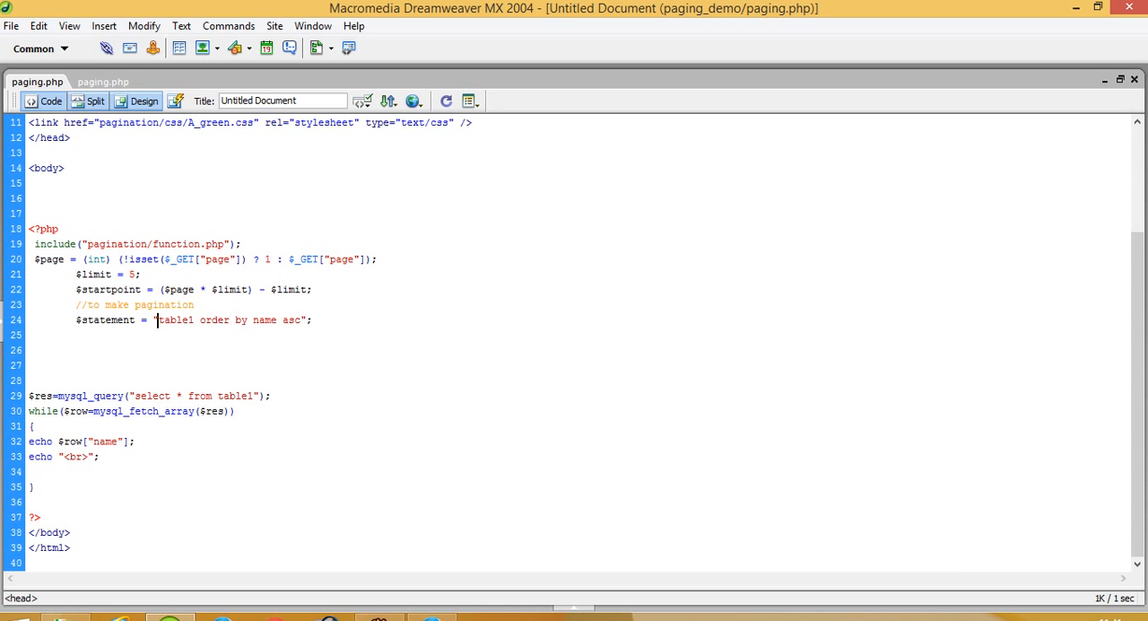
pyautogui.doubleClick(235, 395)
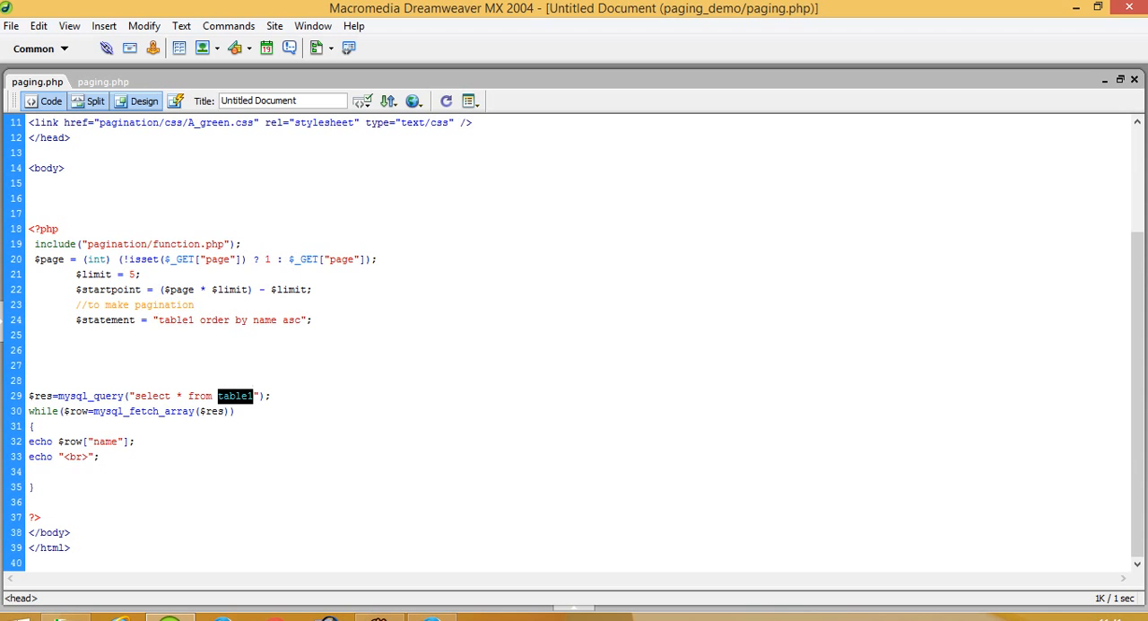
pyautogui.write('{$statement} LIMIT {$startpoint} , {$limit}')
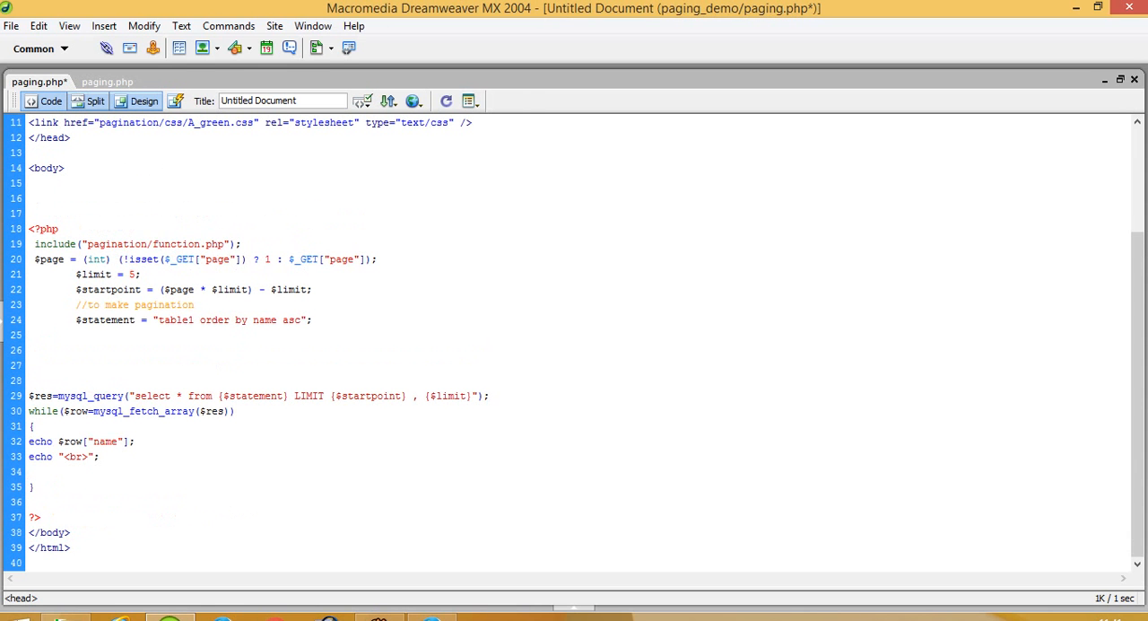
pyautogui.press('ctrl+s')
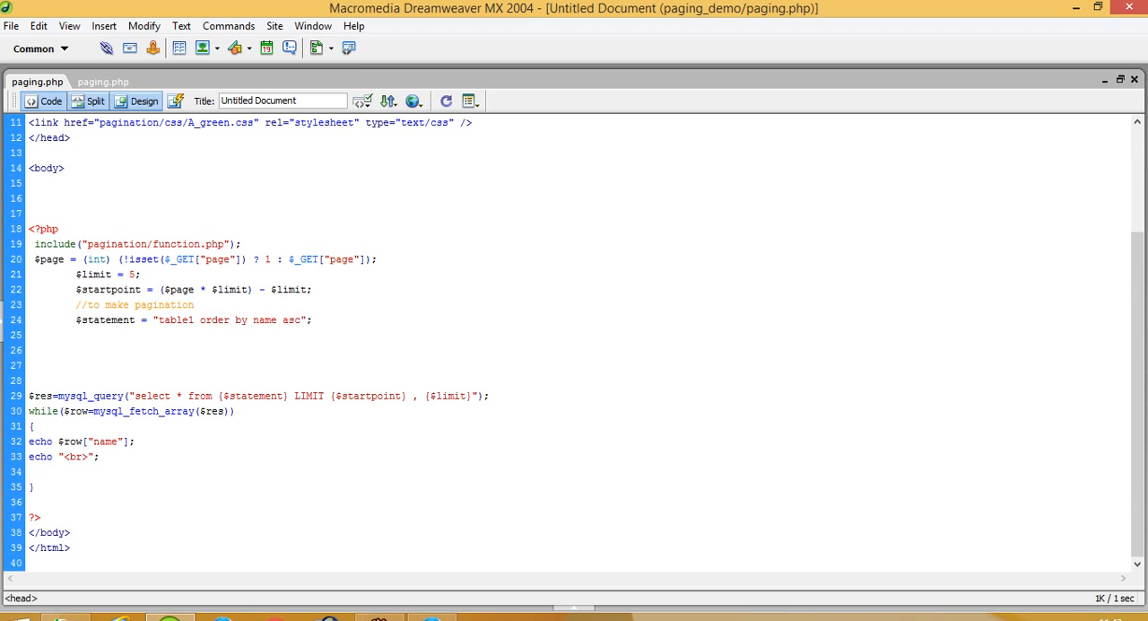
# Copy the pagination links output div code from the reference file.
pyautogui.doubleClick(94, 319)
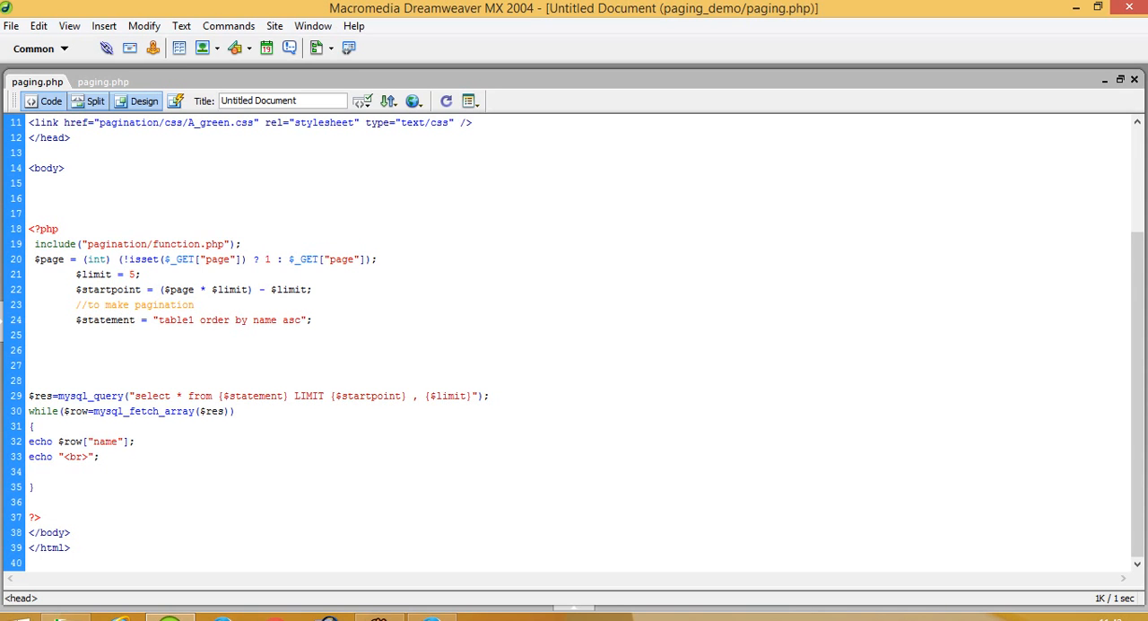
pyautogui.moveTo(229, 395); pyautogui.dragTo(463, 395)
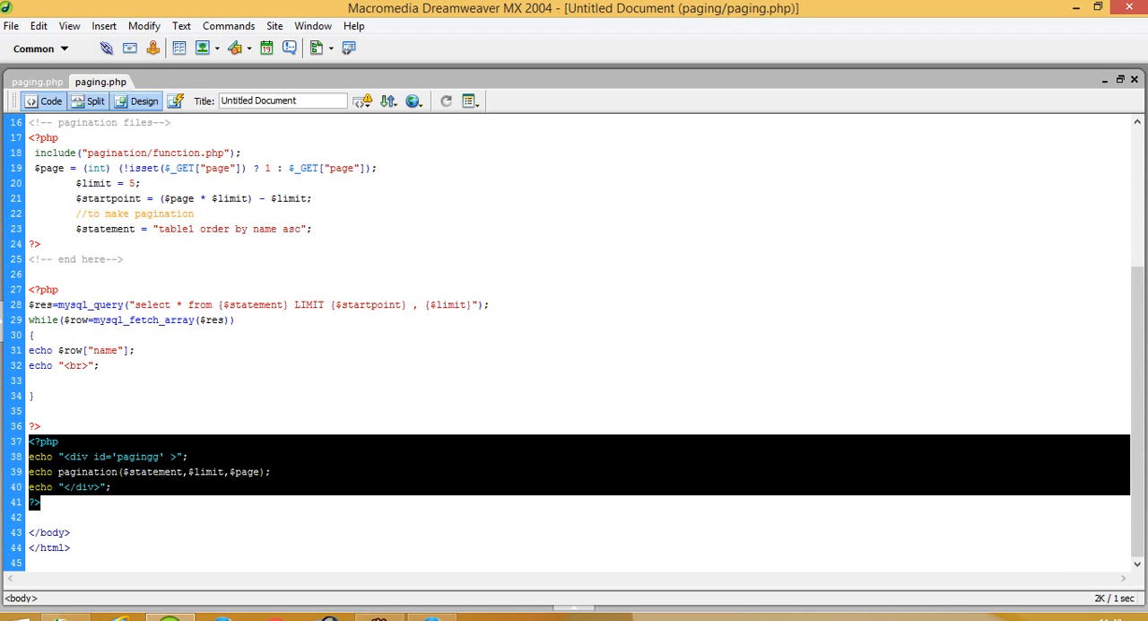
pyautogui.click(35, 82)
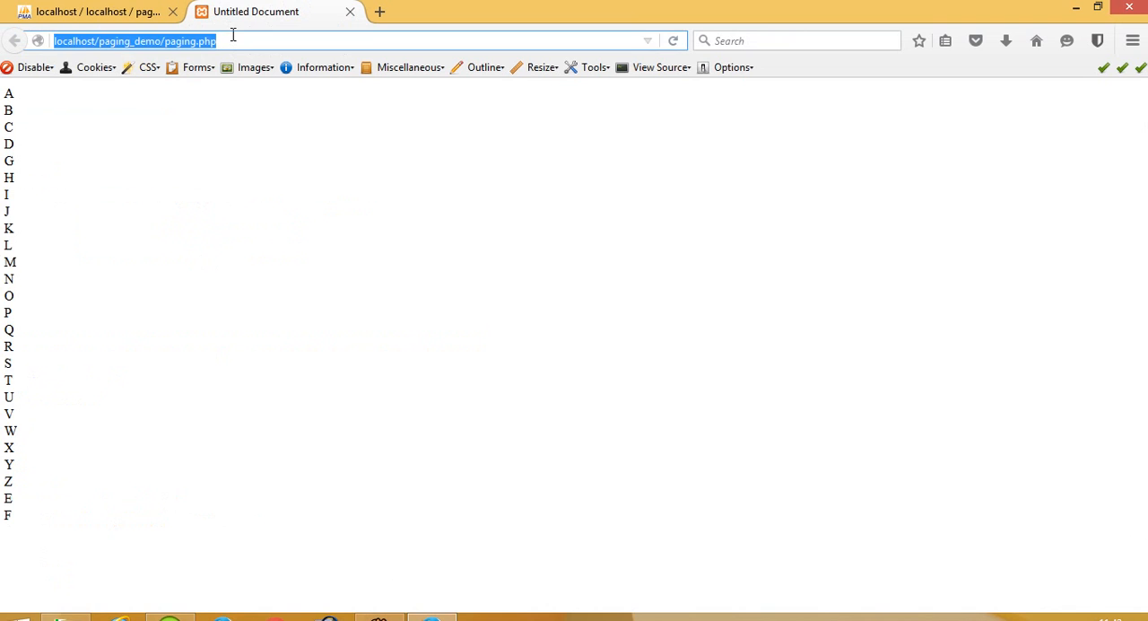
# Reload paging.php and step through pages 3, 5 and 2 of the names.
pyautogui.press('Return')
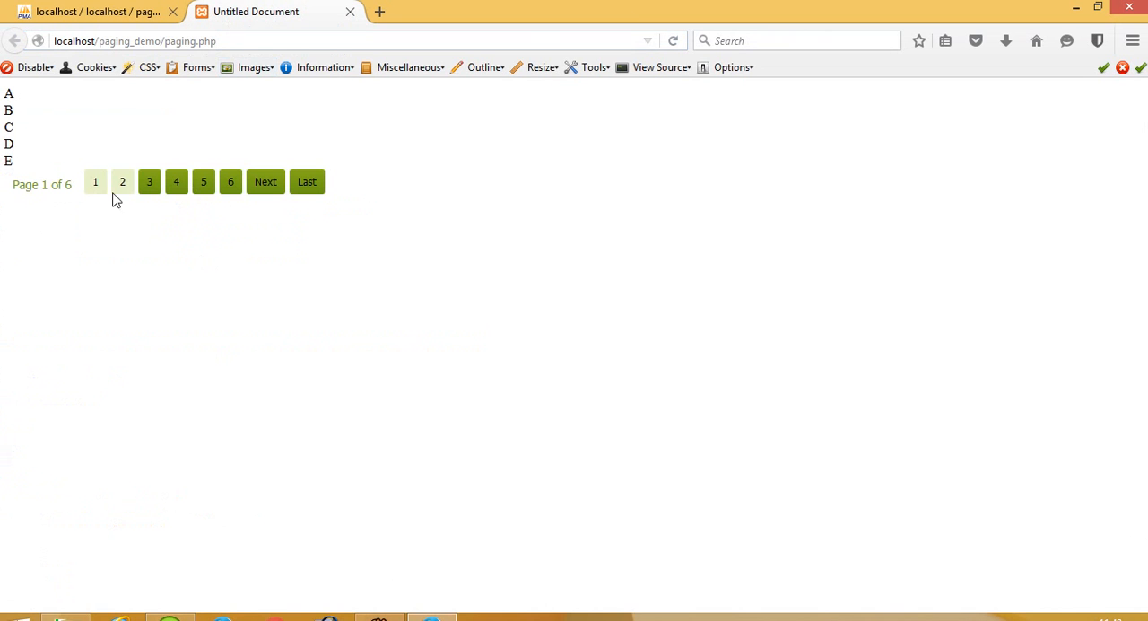
pyautogui.click(149, 181)
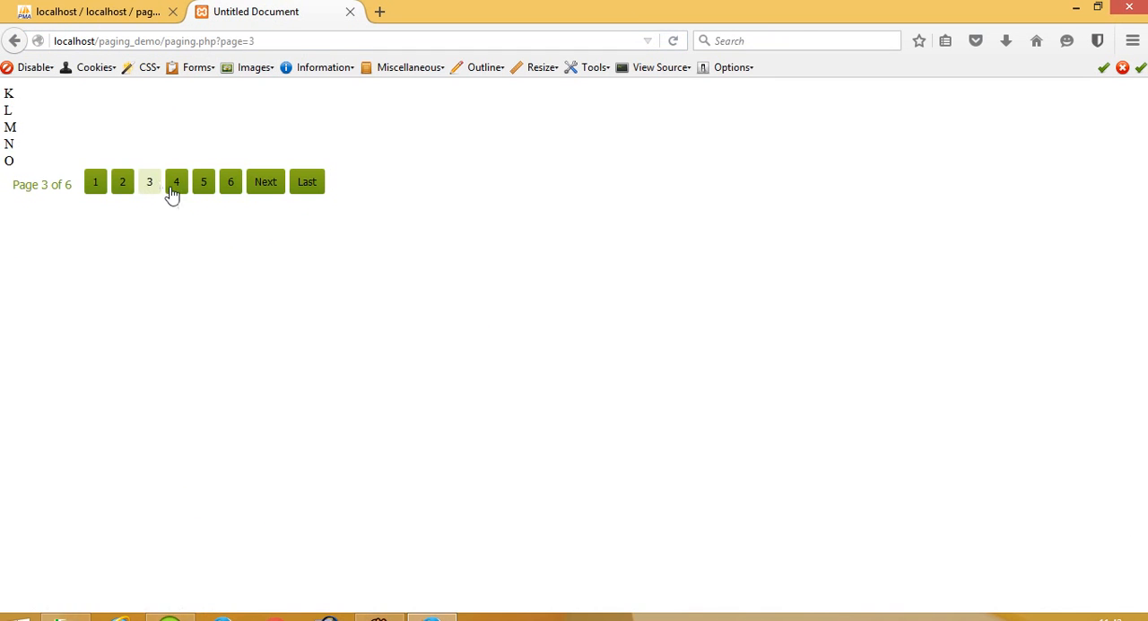
pyautogui.click(203, 181)
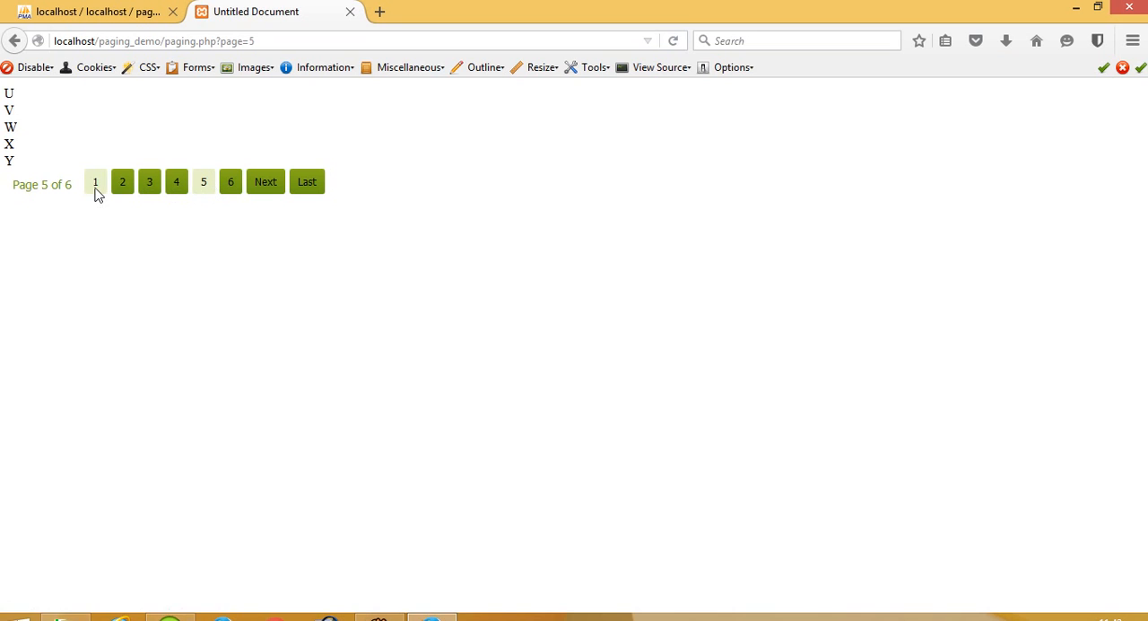
pyautogui.click(122, 181)
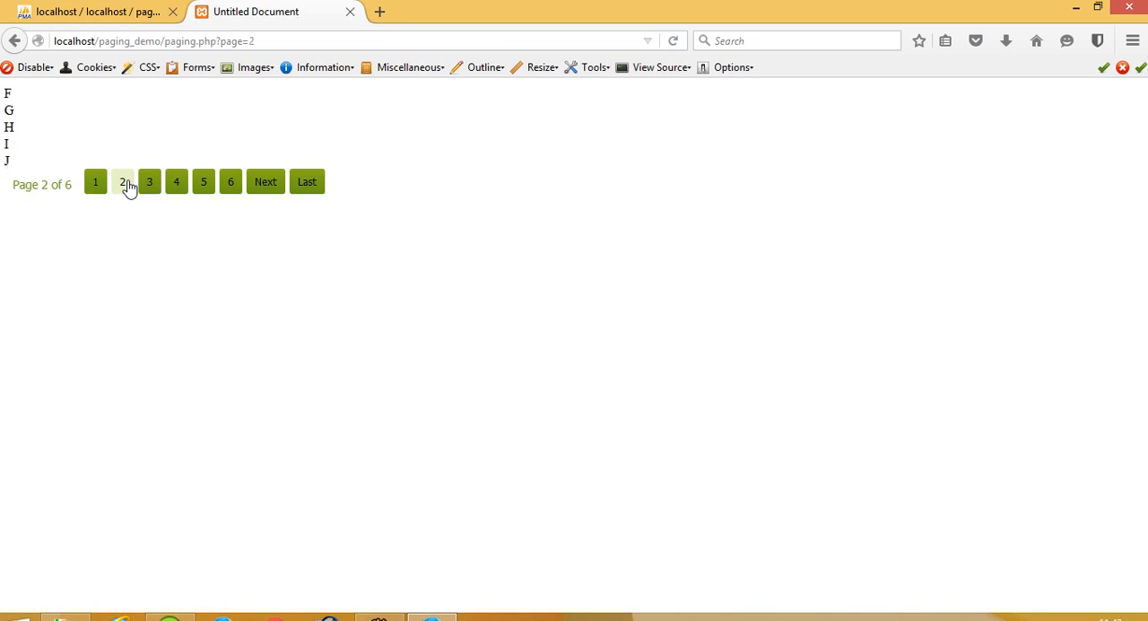